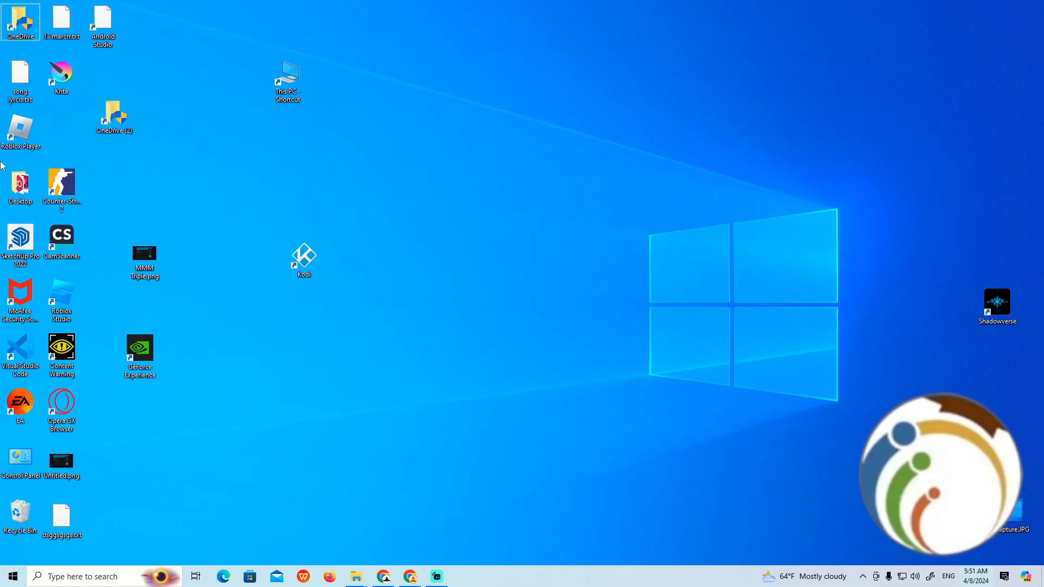
Launch File Explorer from the Start menu's Recent list, landing on Quick access
click(10, 576)
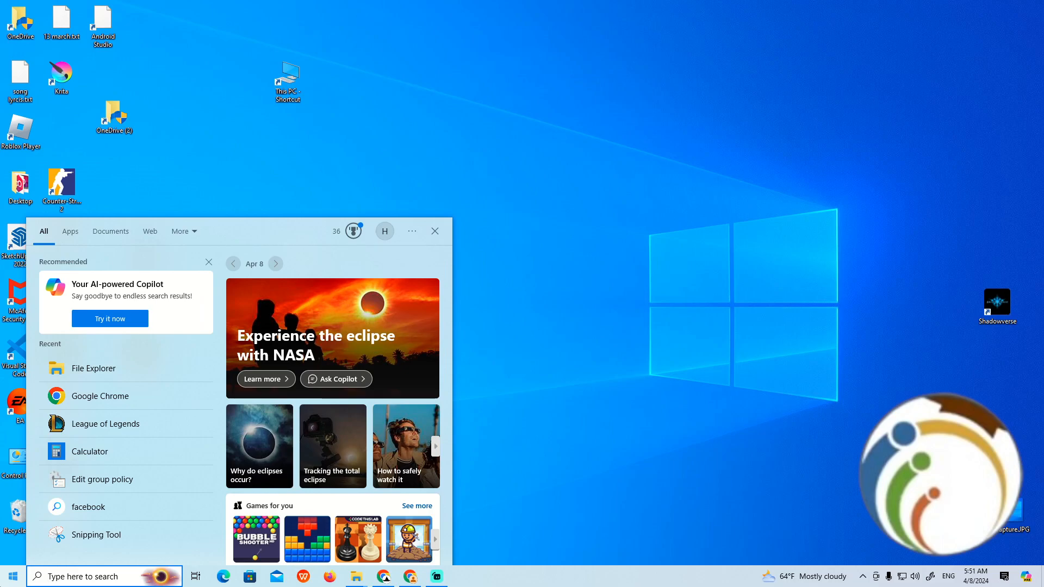
mouse_move(92, 369)
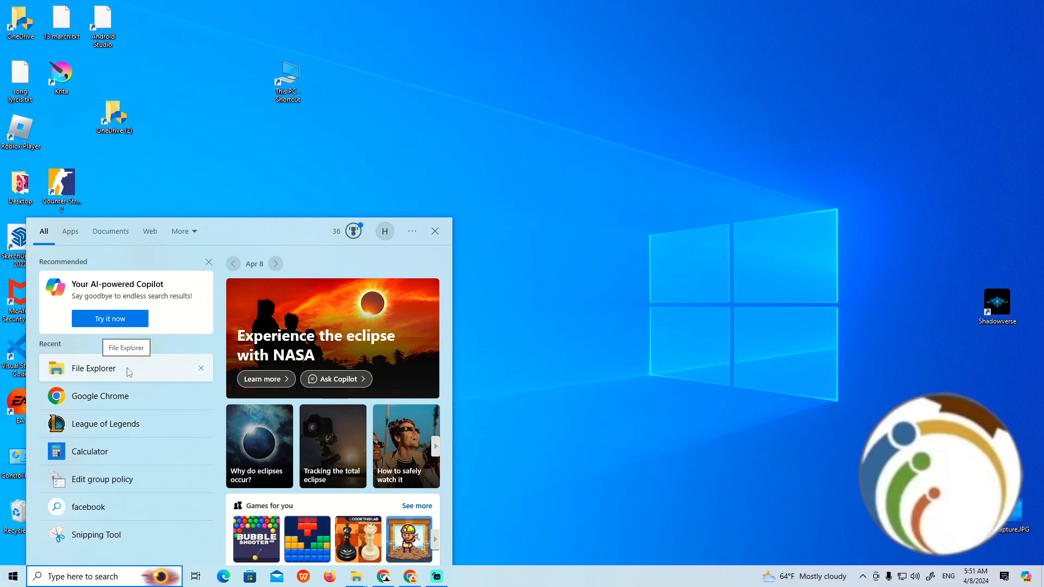
click(93, 369)
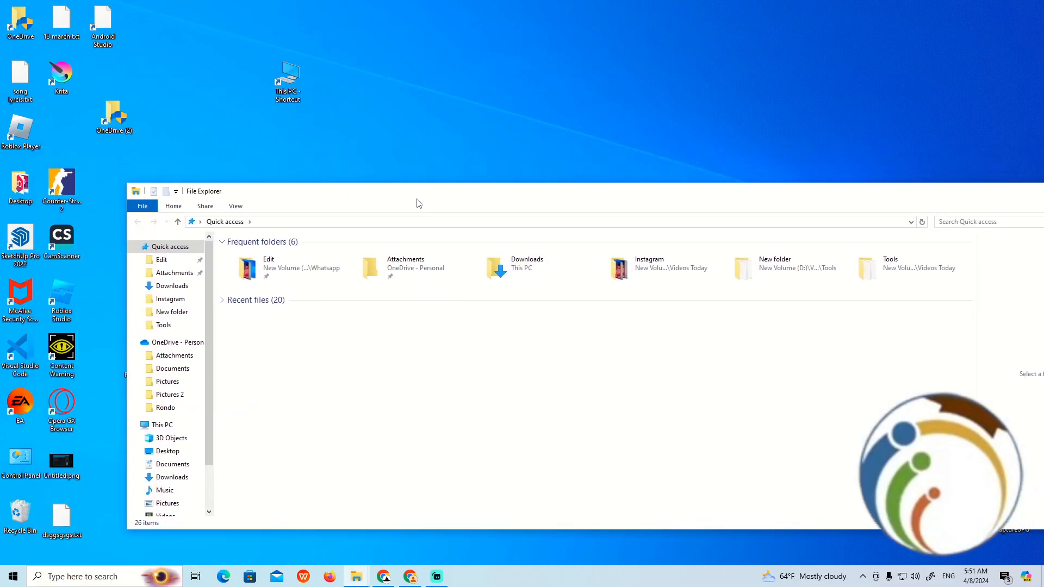
Show the contents of the OneDrive - Personal folder from the navigation pane
click(177, 341)
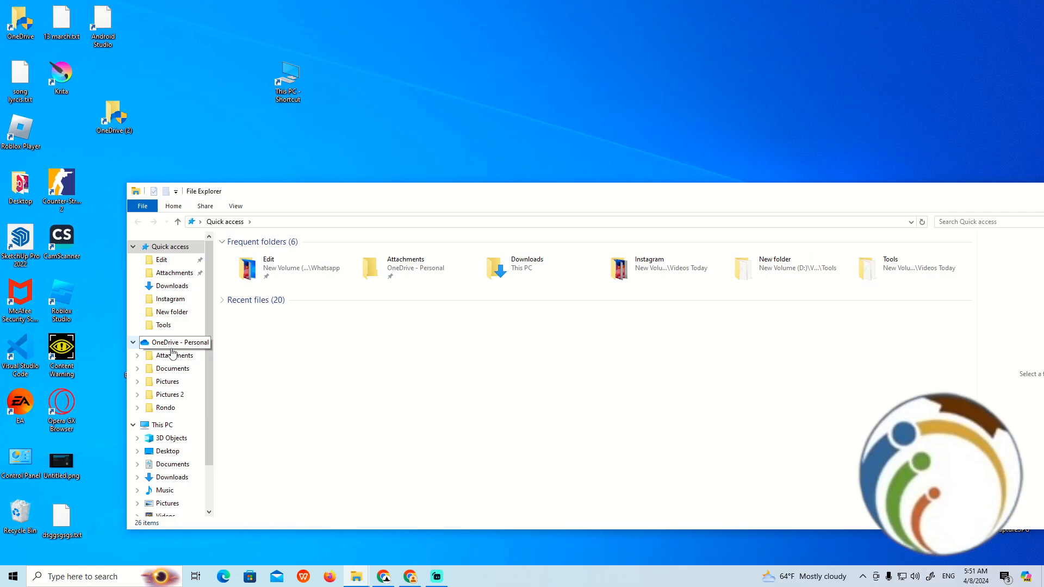
click(179, 342)
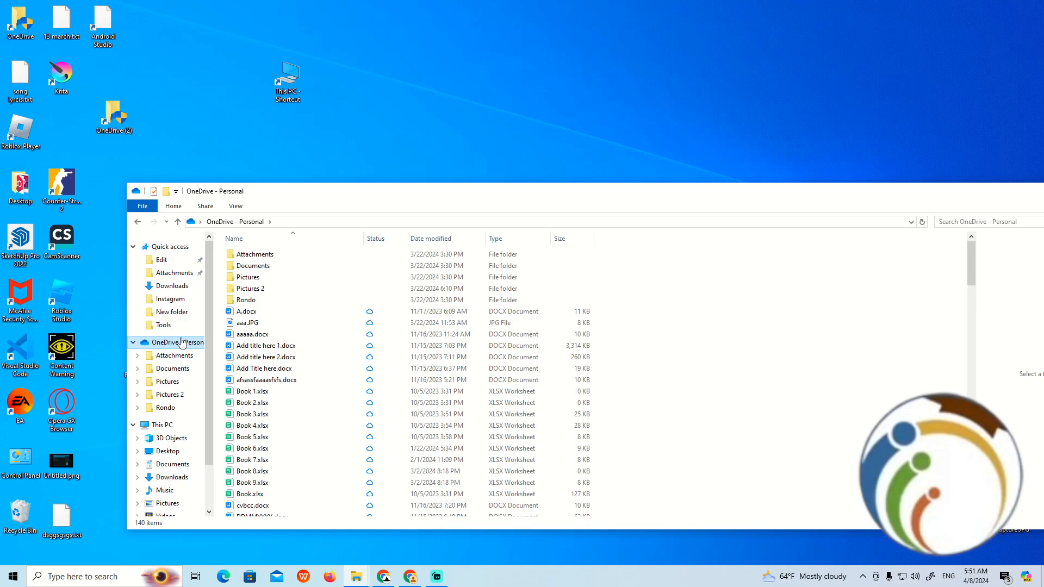
click(235, 206)
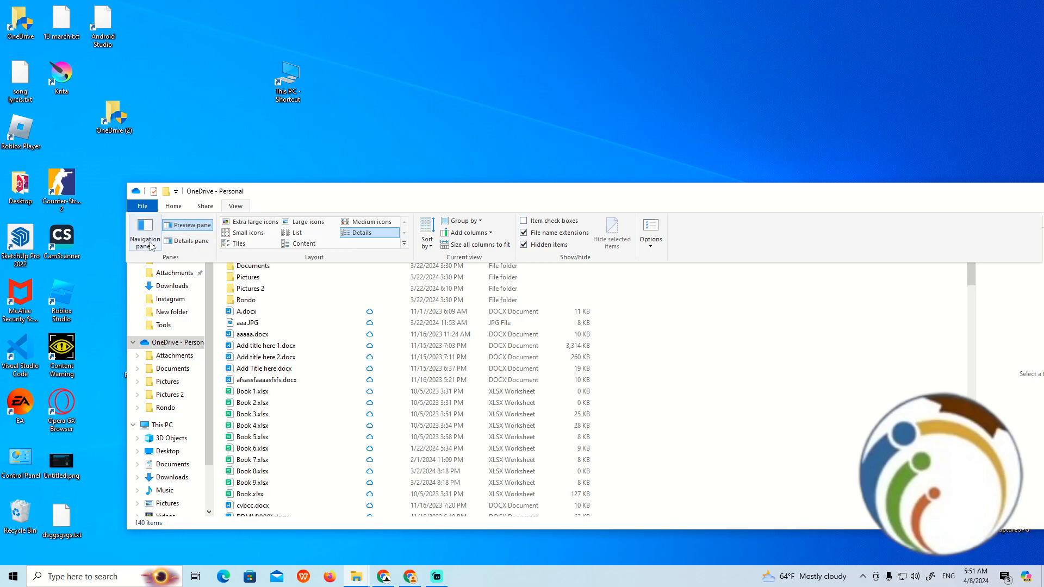
mouse_move(145, 229)
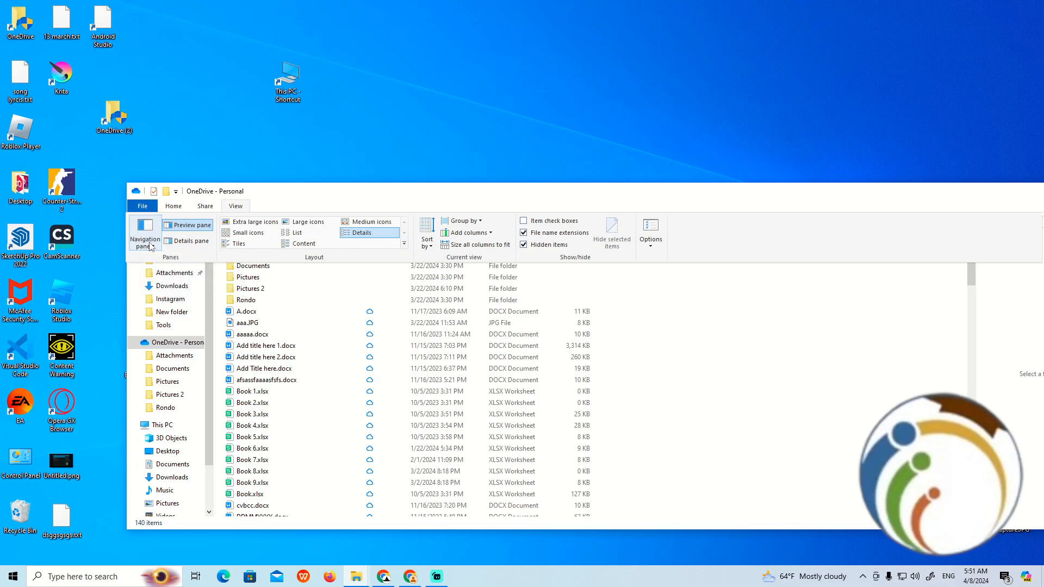
click(145, 236)
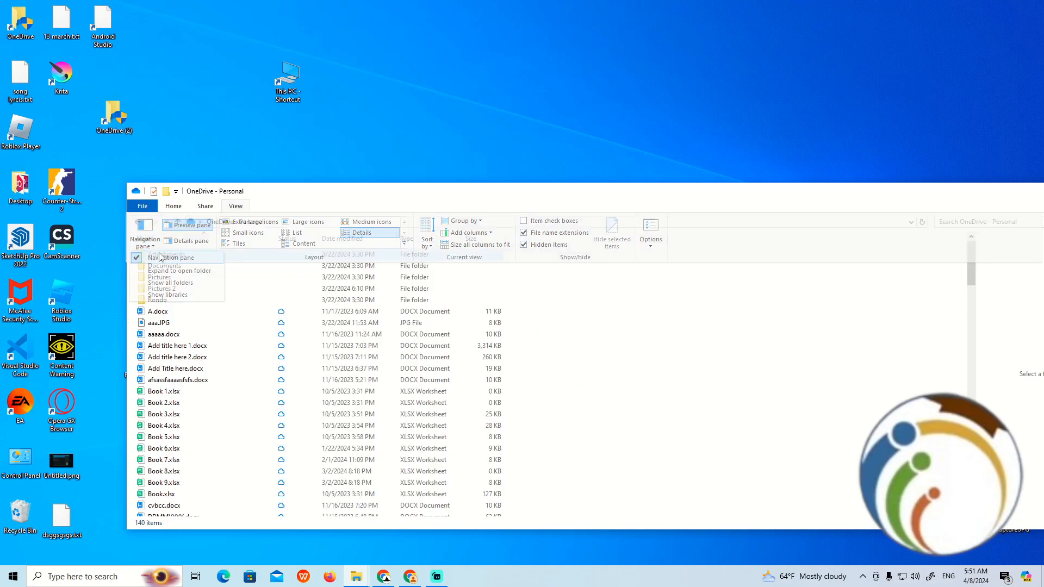
click(173, 258)
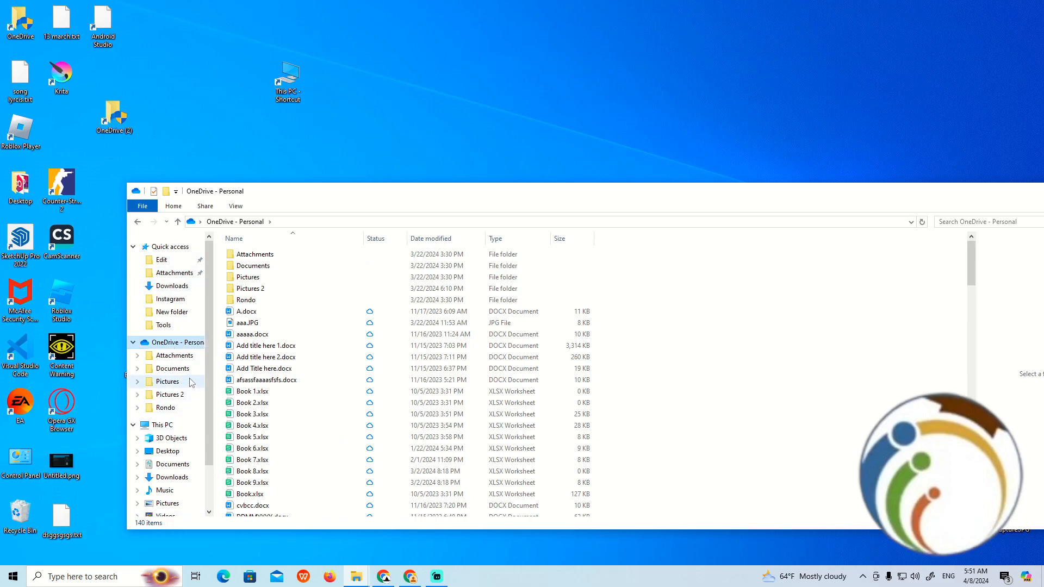
Bring up the context menu for OneDrive - Personal to reach Pin to Quick access
right_click(169, 342)
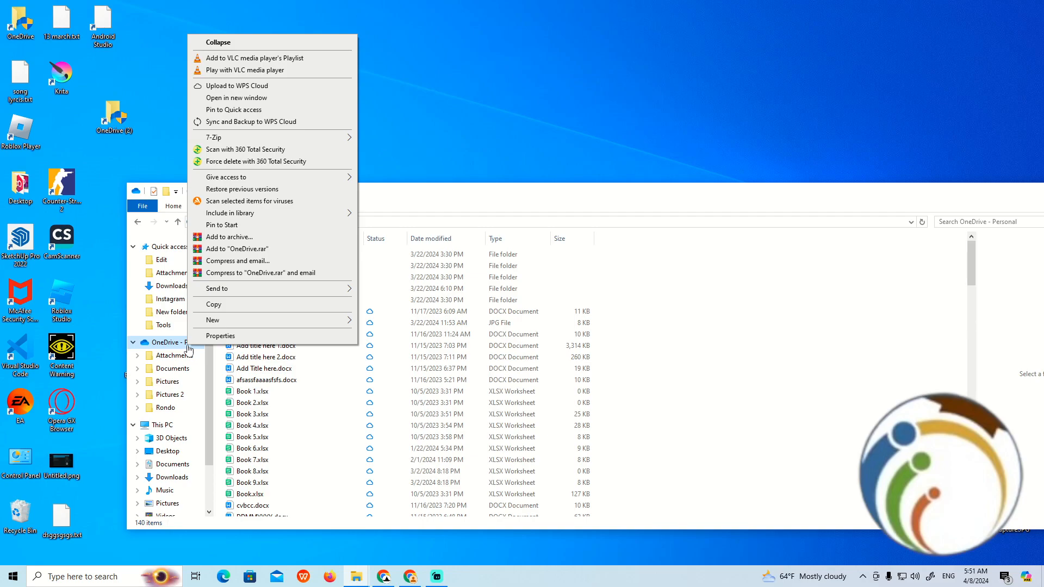
mouse_move(233, 109)
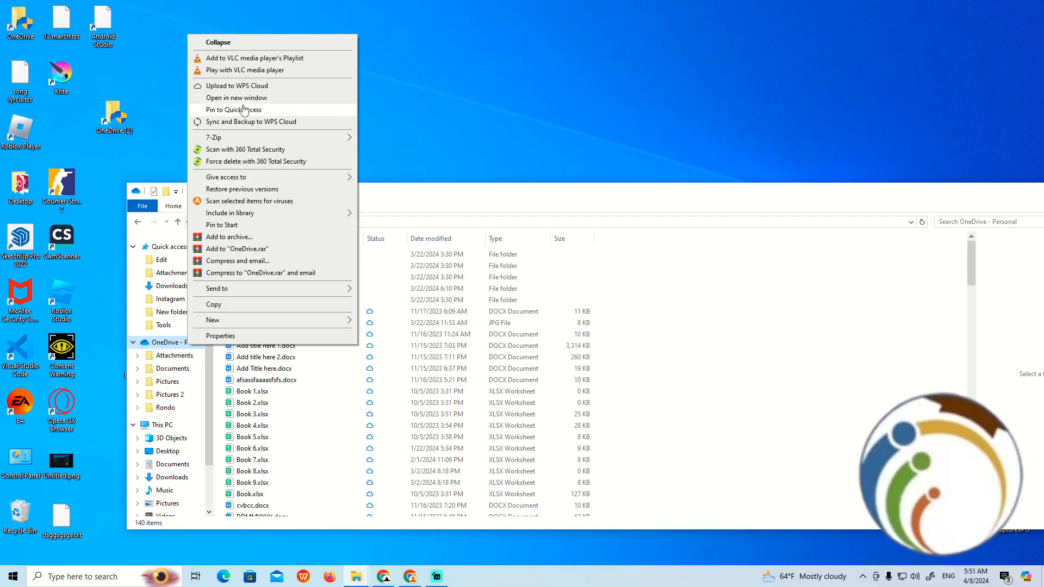
mouse_move(231, 88)
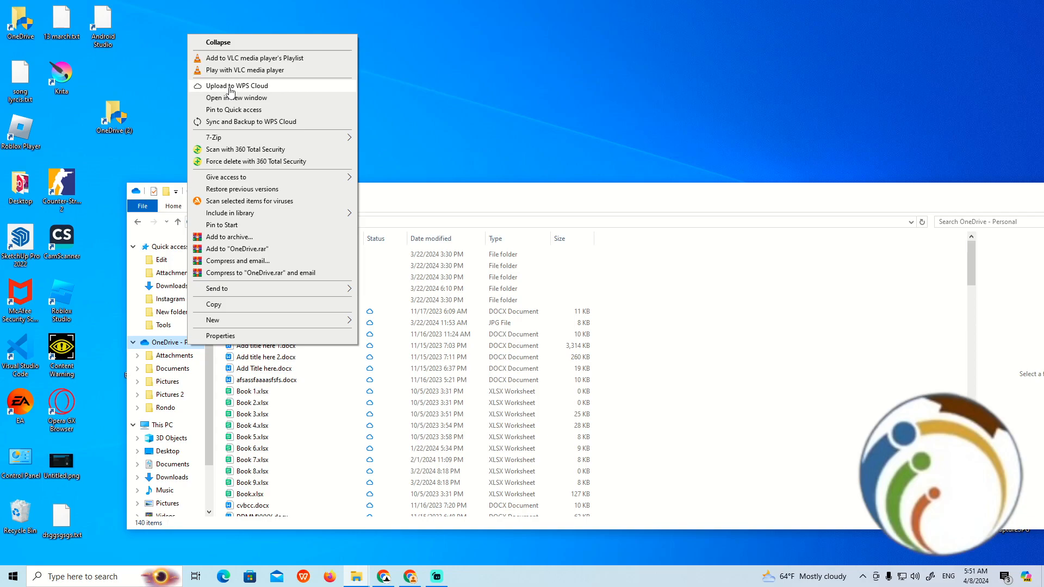
mouse_move(231, 213)
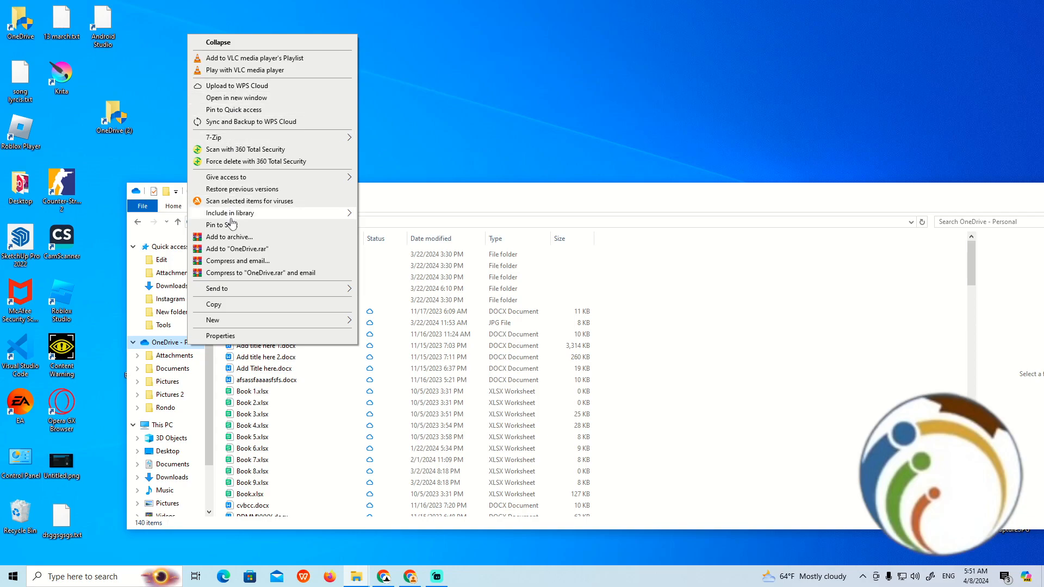
mouse_move(231, 225)
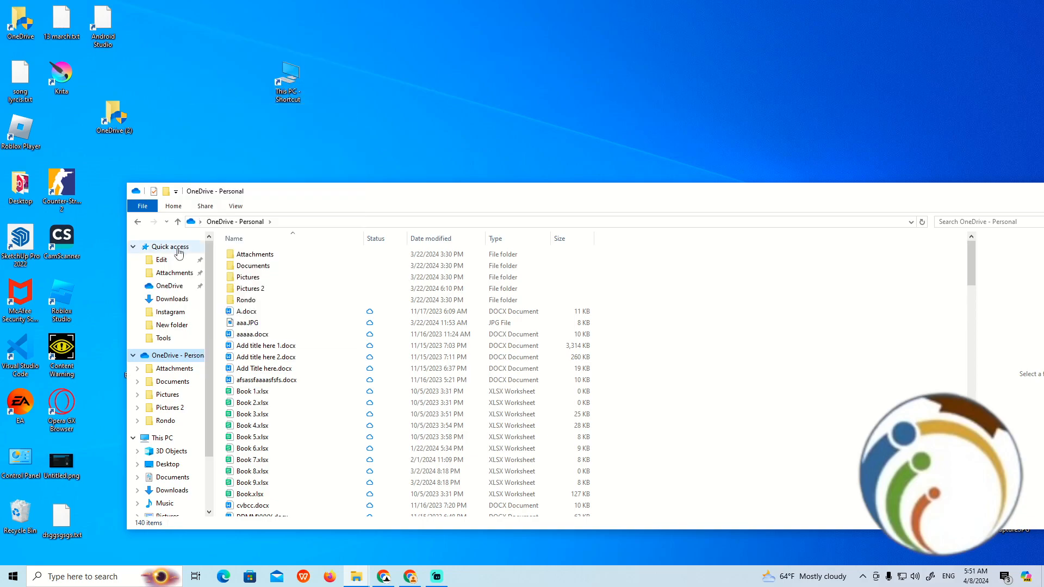
Confirm OneDrive is listed under Quick access, then browse the Start menu's app list
click(170, 247)
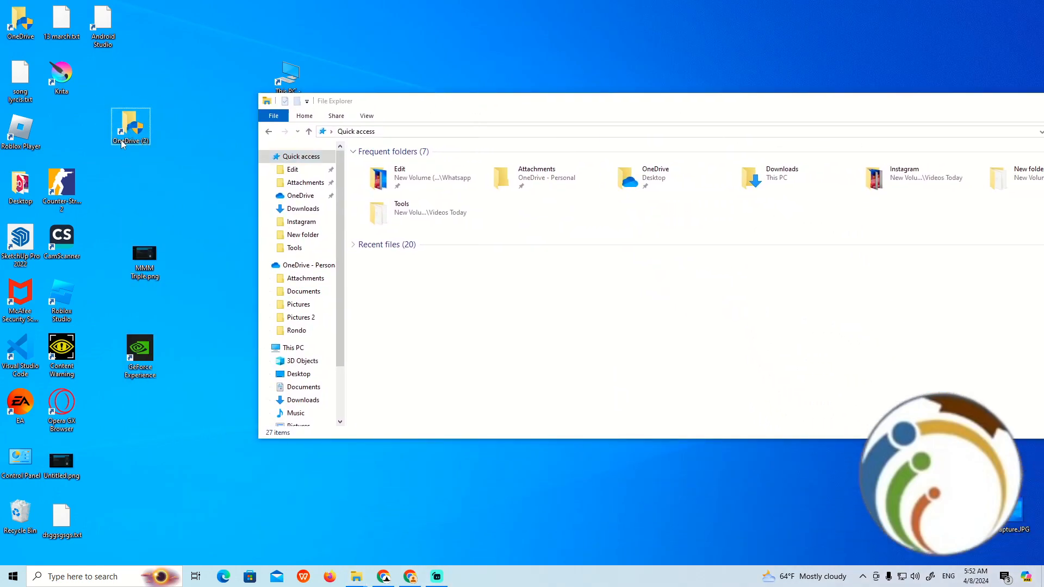
click(9, 576)
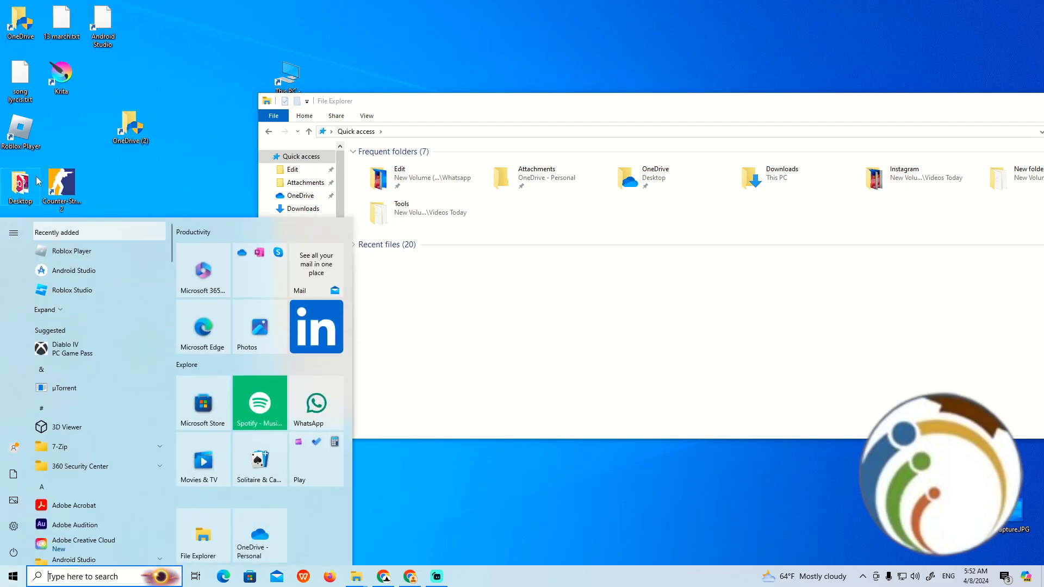
scroll(down, 3)
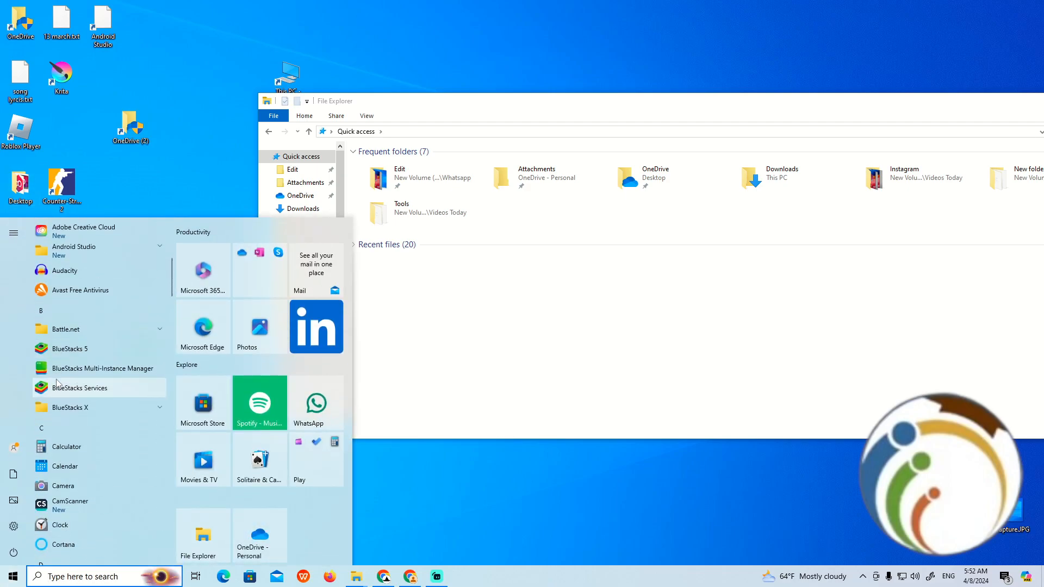